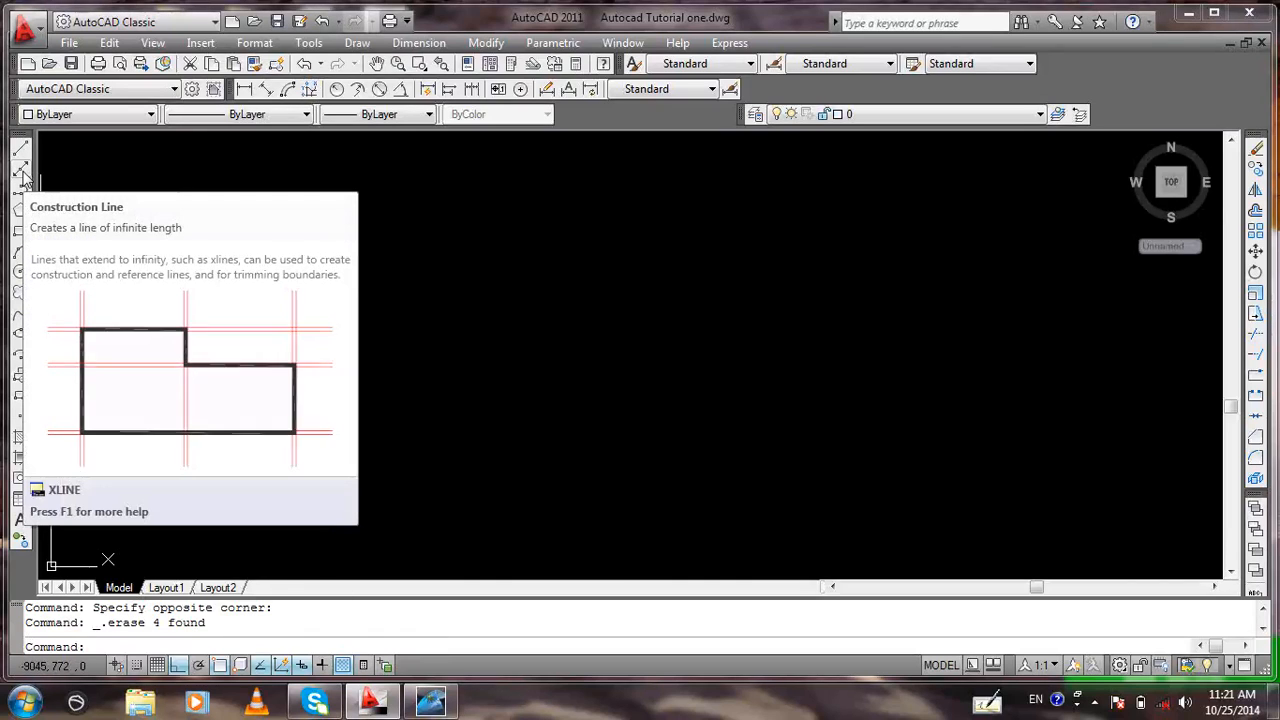
Start the Construction Line (XLINE) command from the Draw toolbar.
click(20, 168)
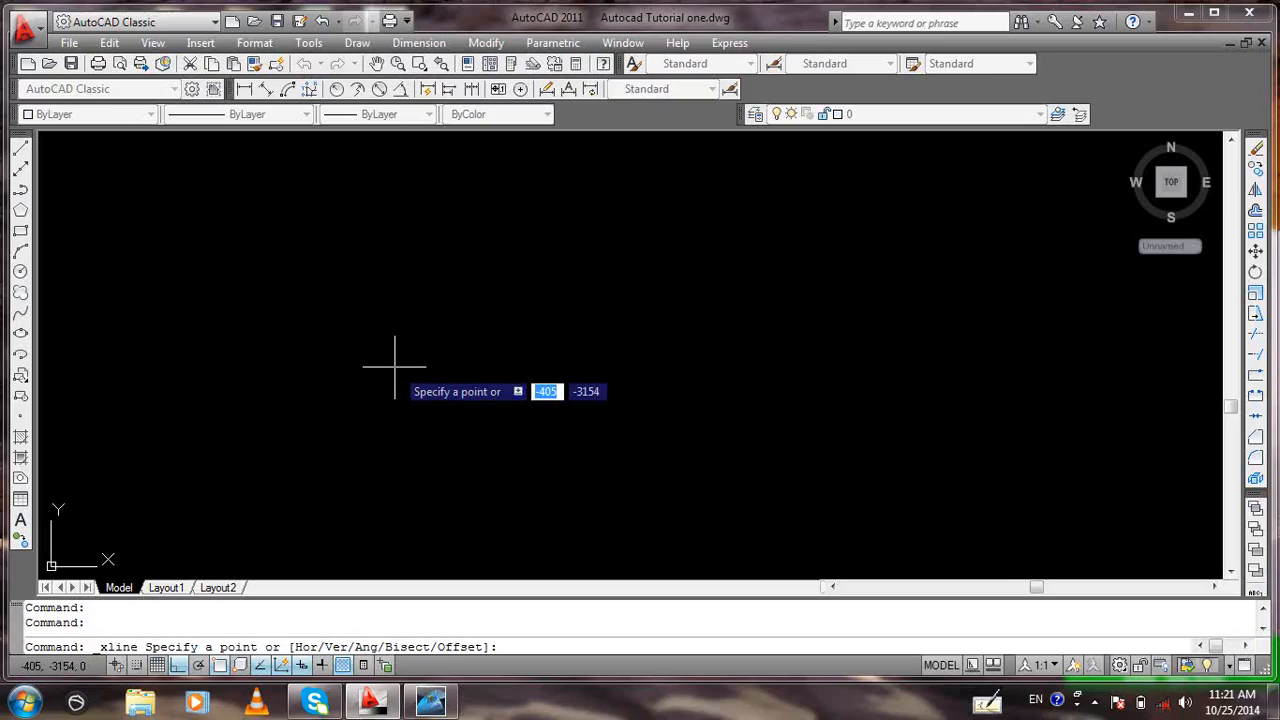
Choose the Ang option so the line is defined by an angle.
text(a)
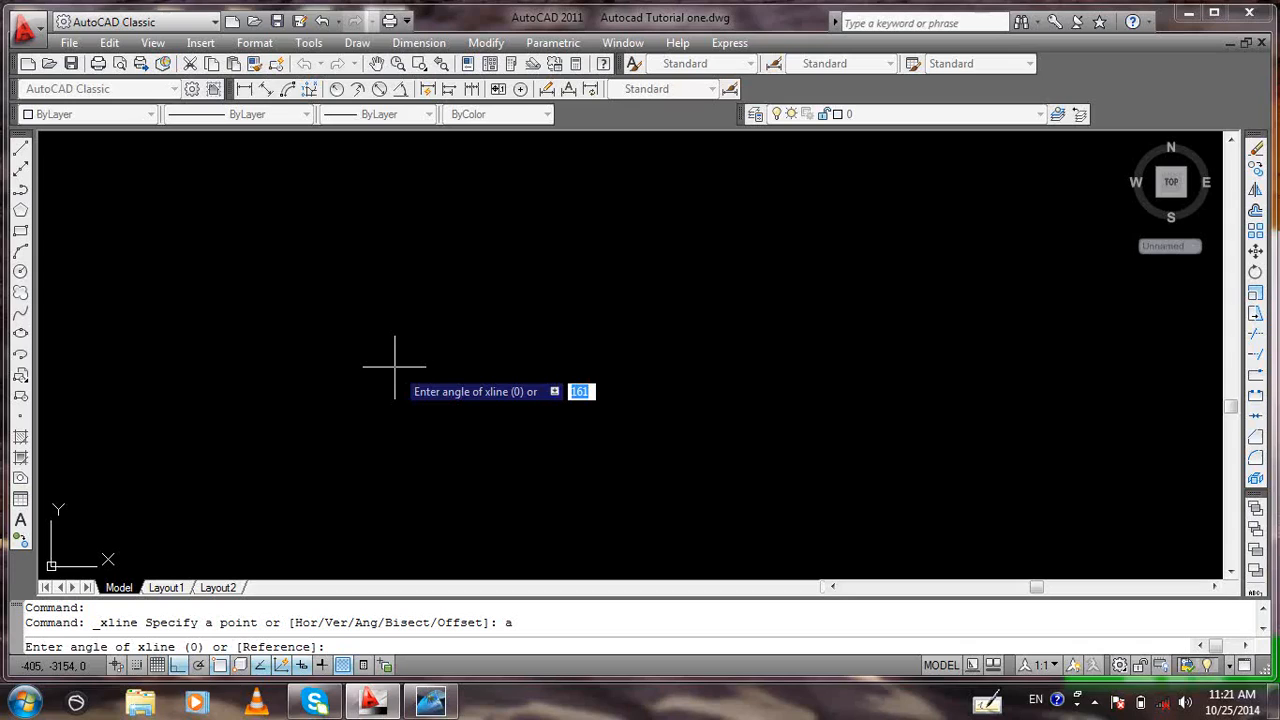
Set the construction line angle to 45° and place parallel lines across the drawing.
text(45)
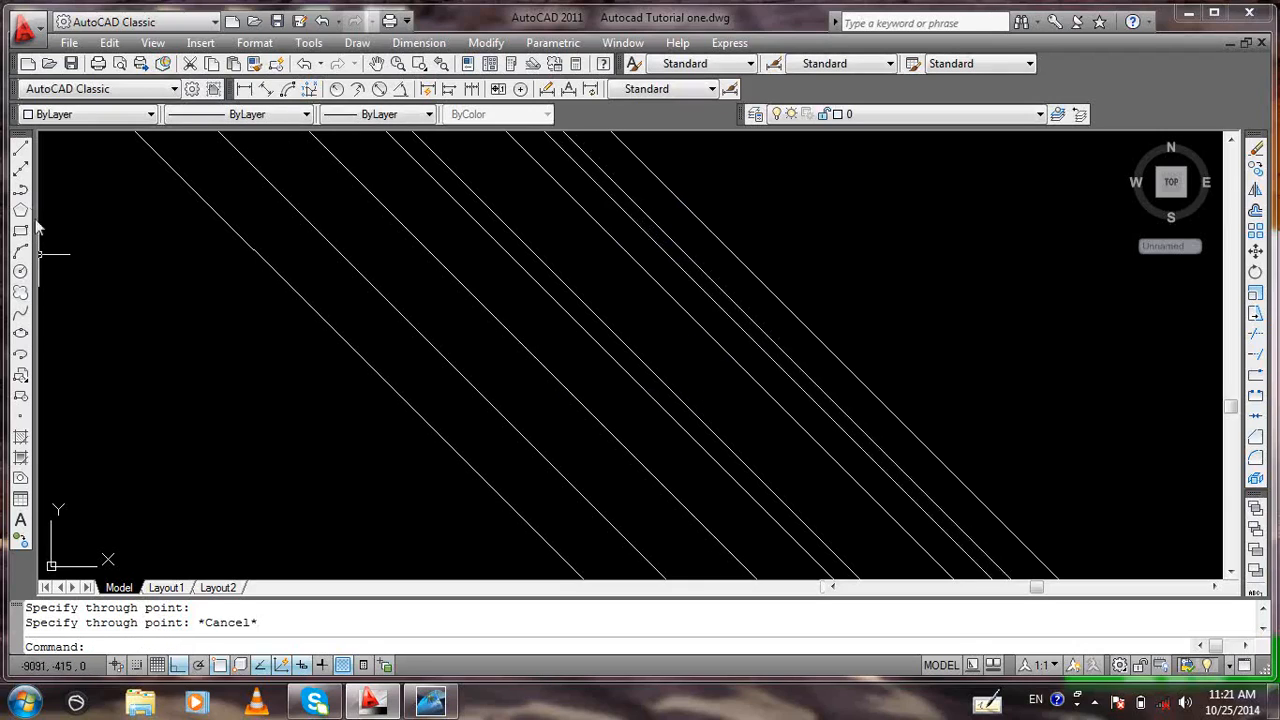
mouse_move(20, 168)
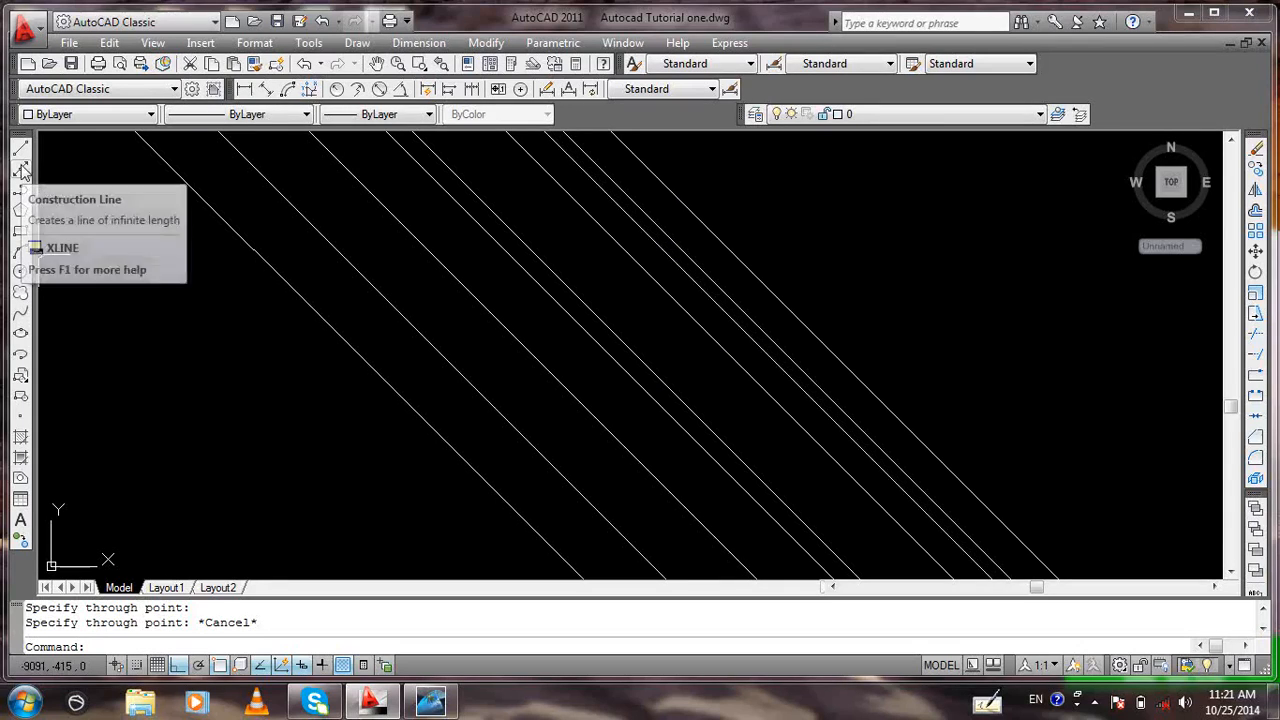
Start another construction line with the Ang option set to −45° to cross the existing lines.
click(20, 170)
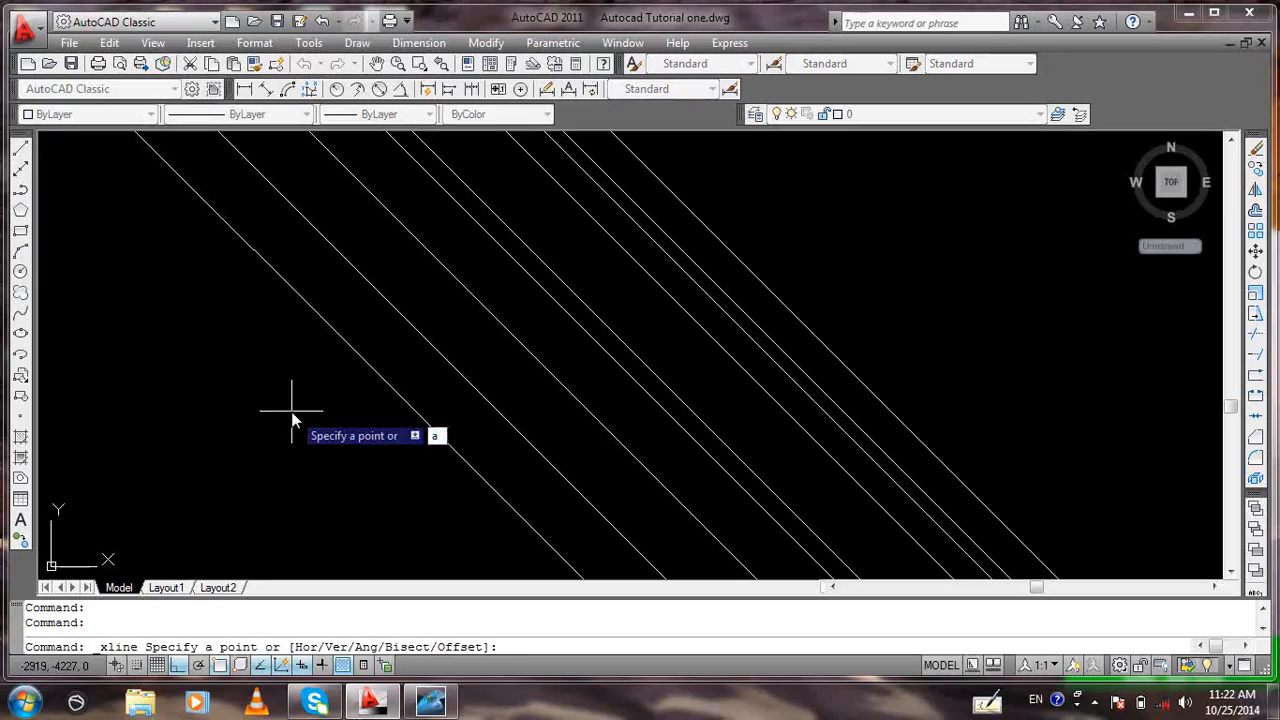
text(a)
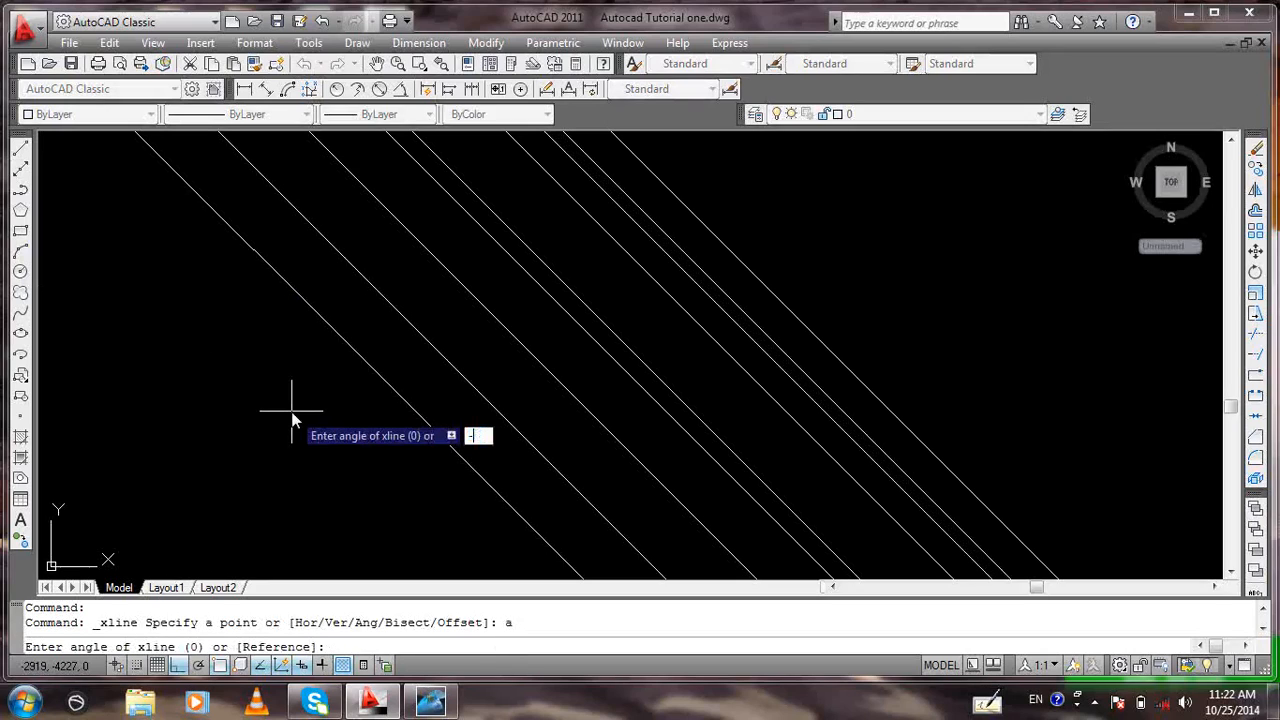
text(-45)
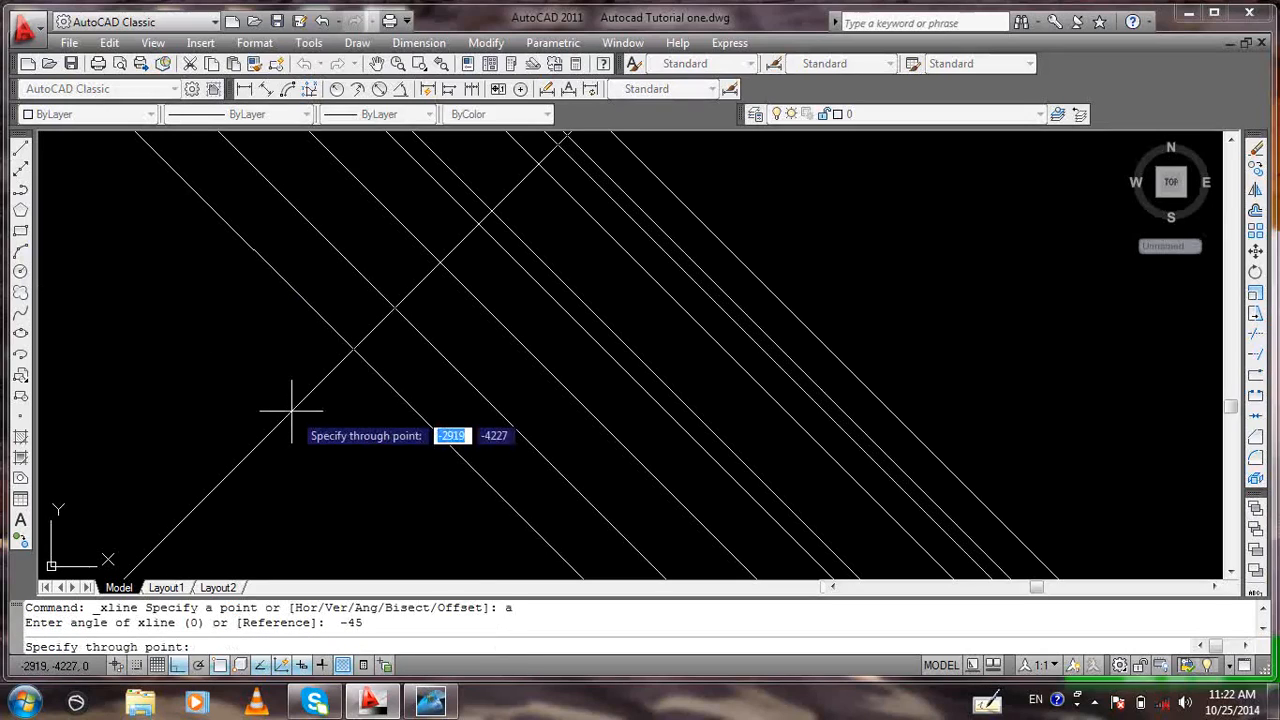